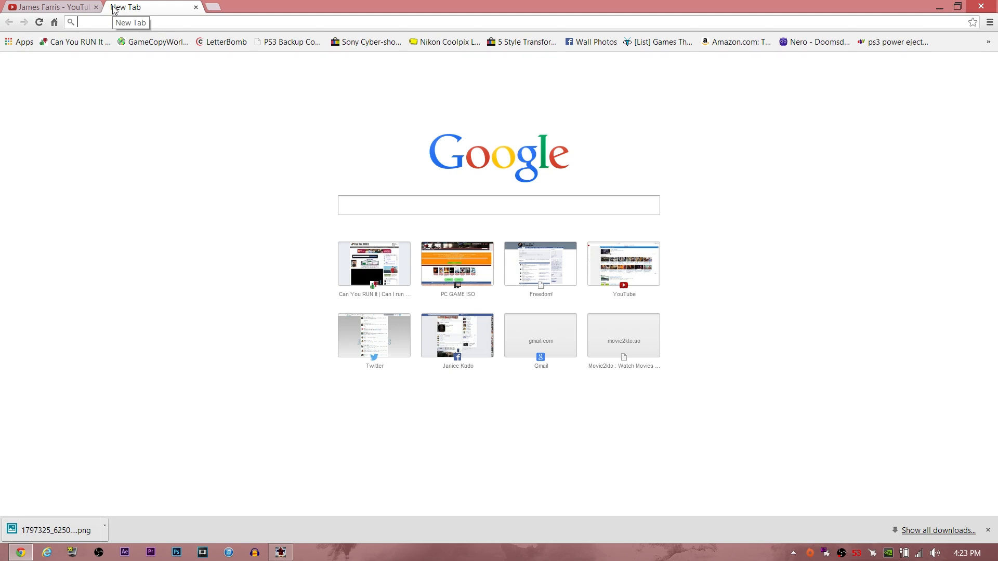
# - Search Google for 'msi afterburner' and minimize Chrome to the desktop
pyautogui.write('msi afterburner')
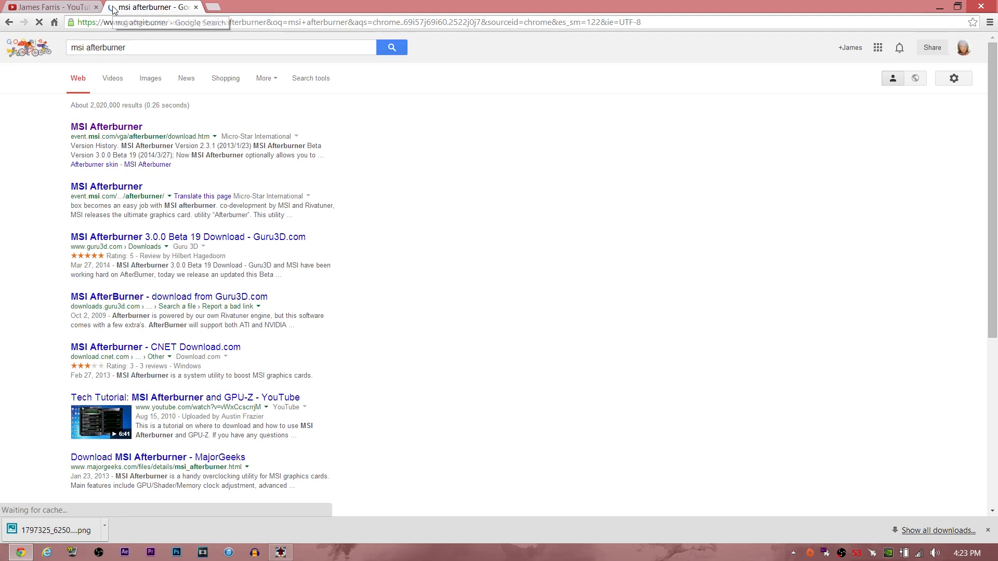
pyautogui.click(106, 126)
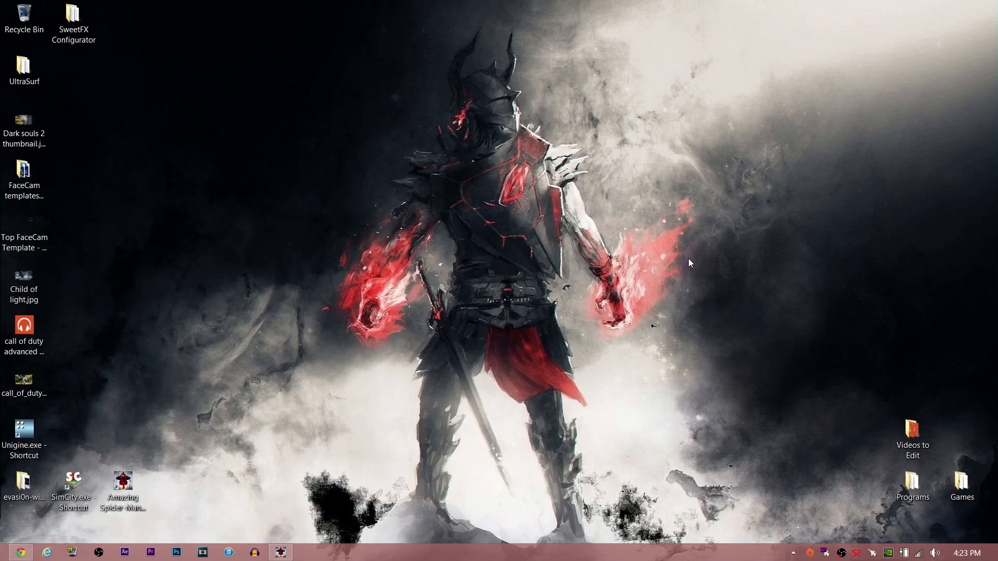
pyautogui.moveTo(860, 551)
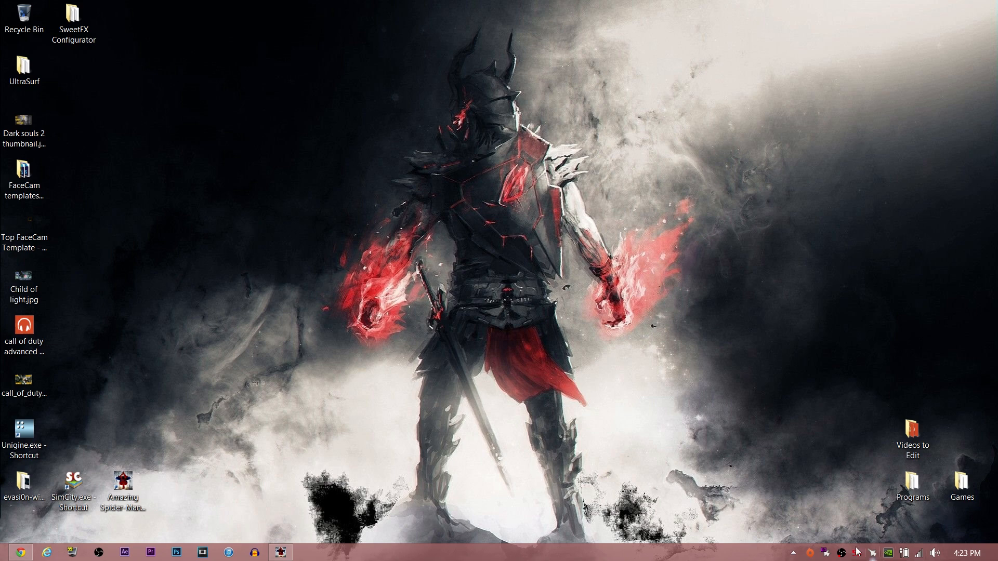
pyautogui.moveTo(825, 521)
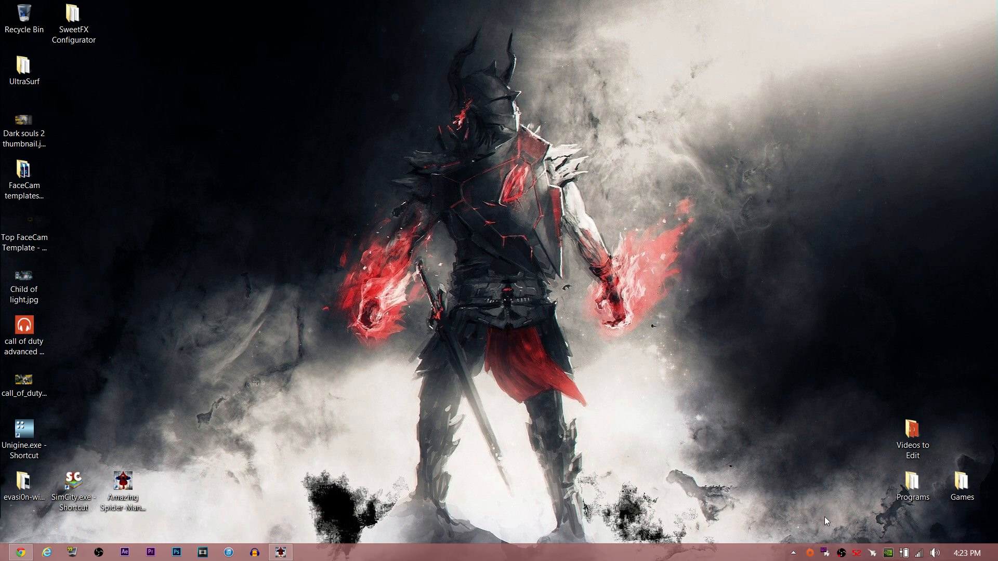
pyautogui.moveTo(872, 552)
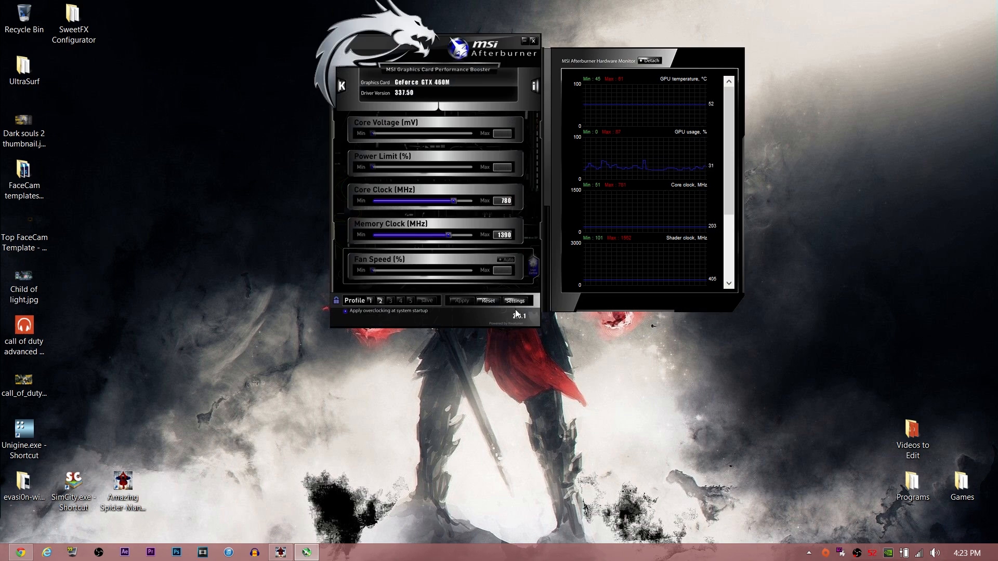
# - Review the Monitoring graph options in Afterburner properties and confirm with OK
pyautogui.click(515, 299)
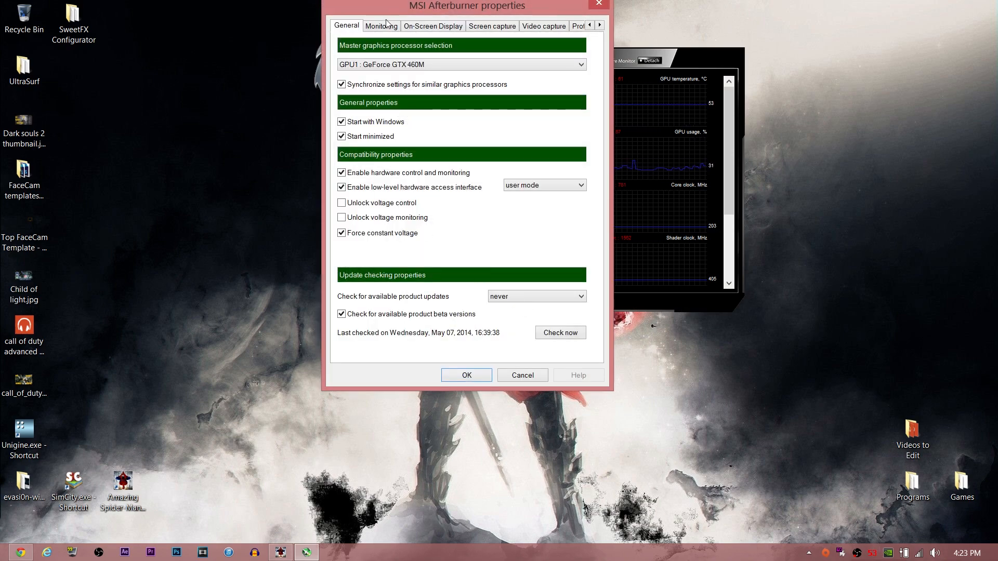
pyautogui.click(380, 26)
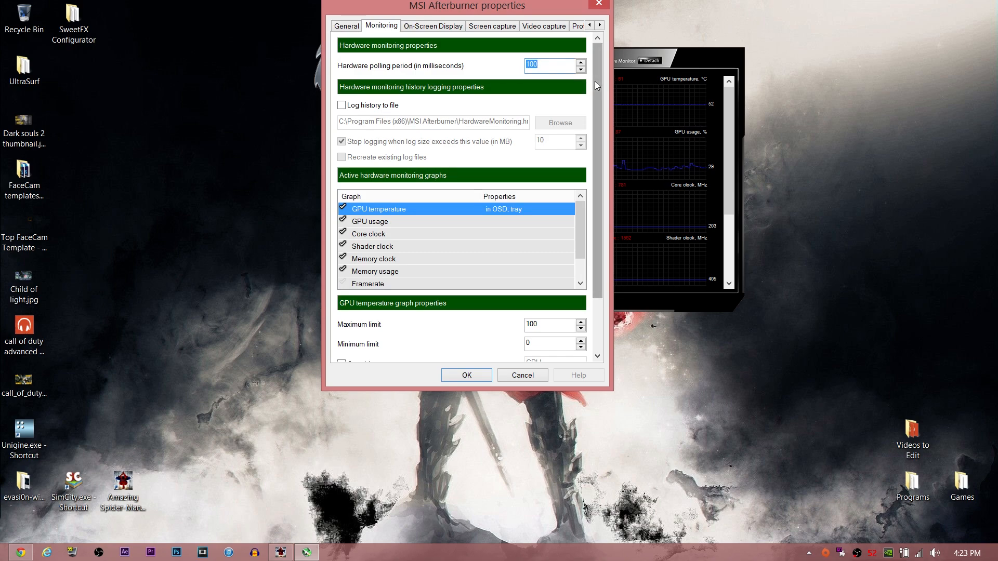
pyautogui.scroll(-3)
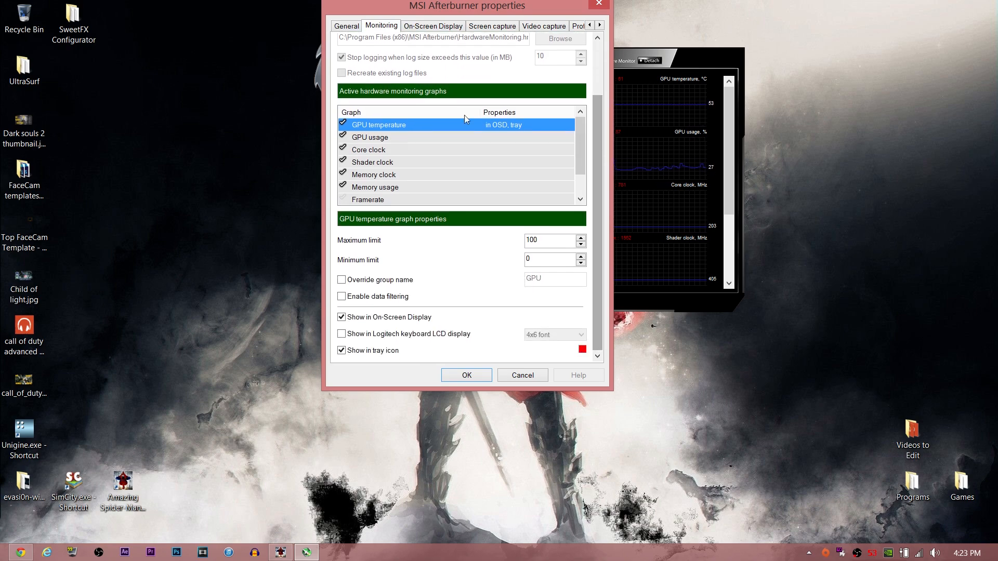
pyautogui.moveTo(460, 137)
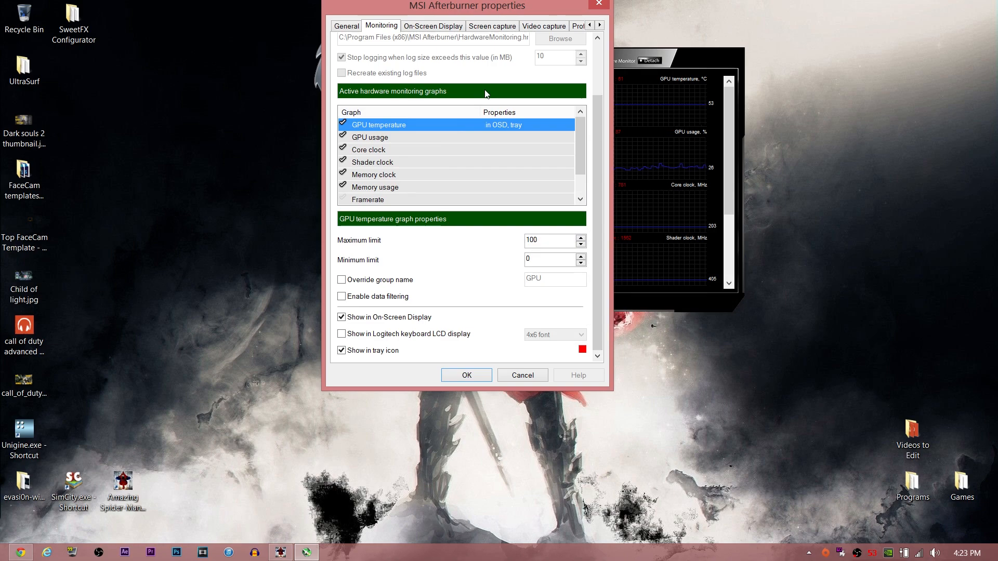
pyautogui.moveTo(465, 153)
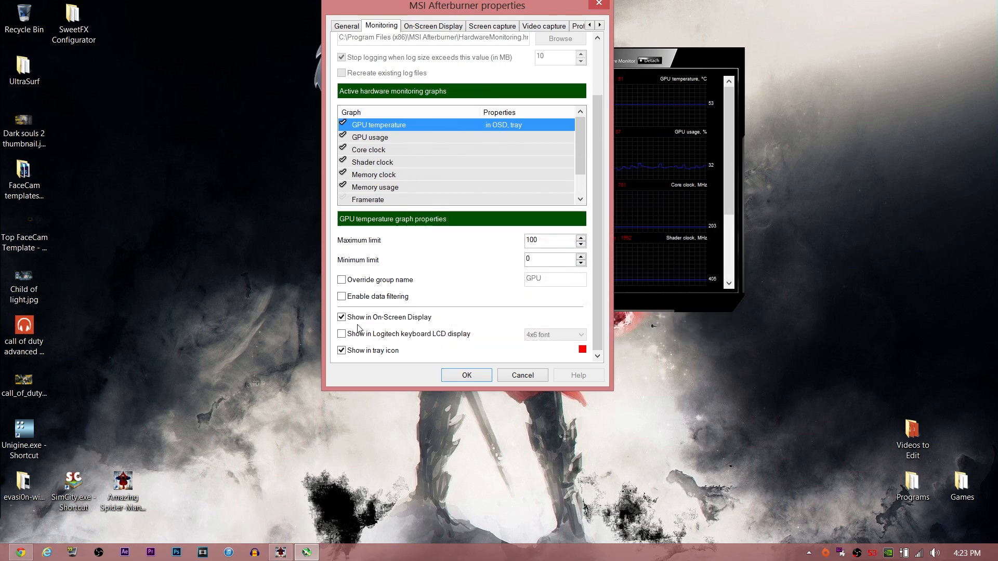
pyautogui.click(342, 317)
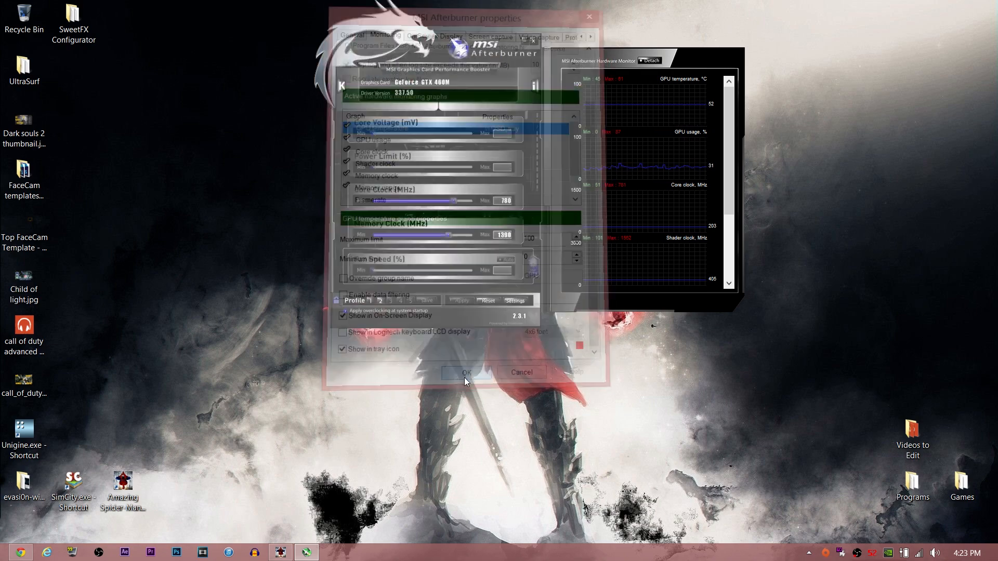
# - Set the RivaTuner OSD server framerate limit to 30 and close the server window
pyautogui.click(466, 372)
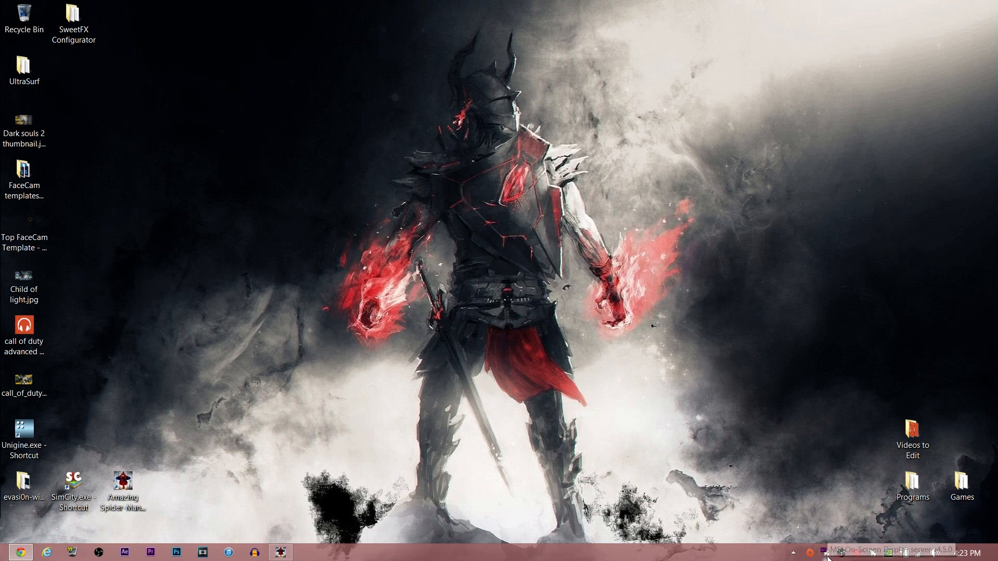
pyautogui.moveTo(830, 557)
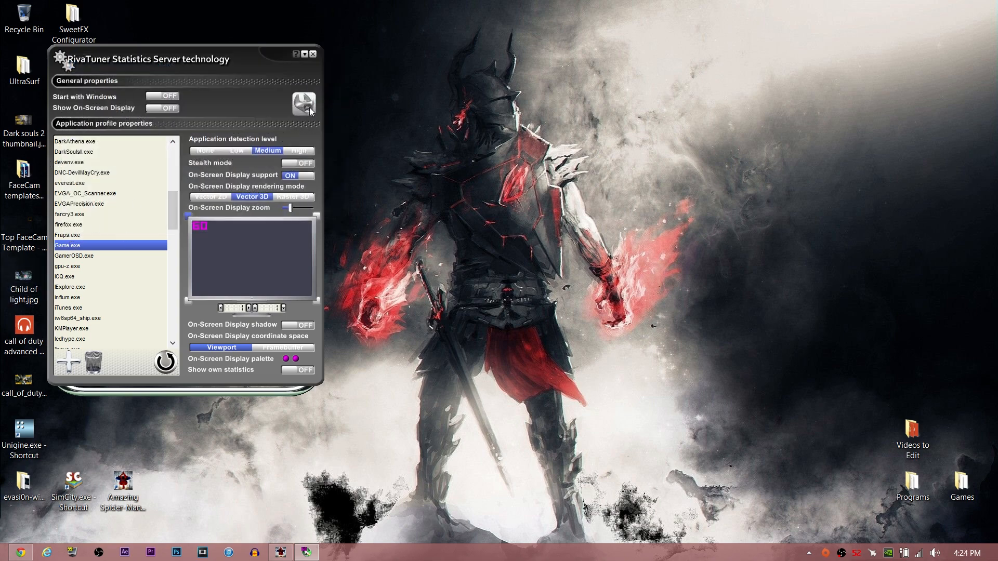
pyautogui.moveTo(302, 104)
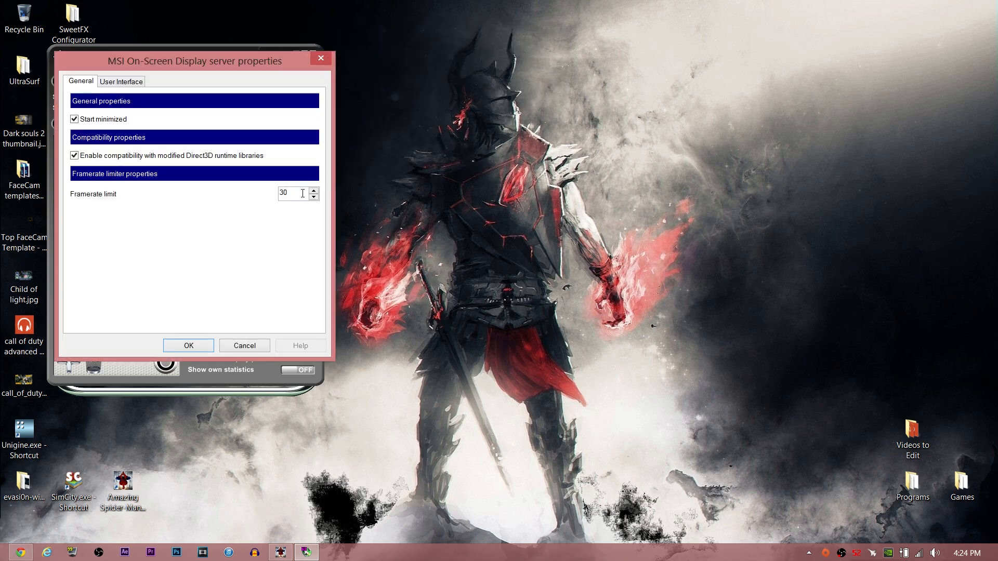
pyautogui.click(188, 345)
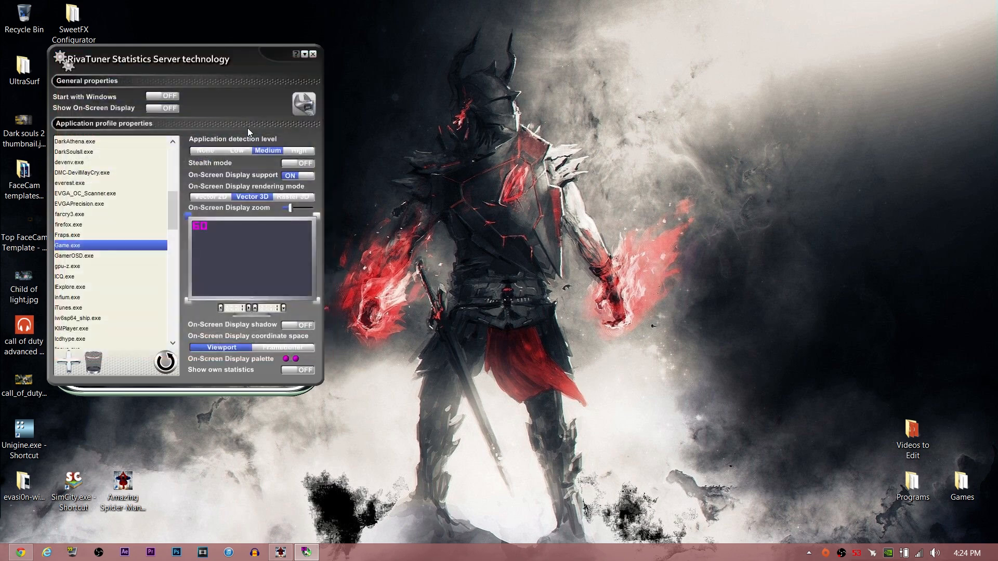
pyautogui.click(306, 53)
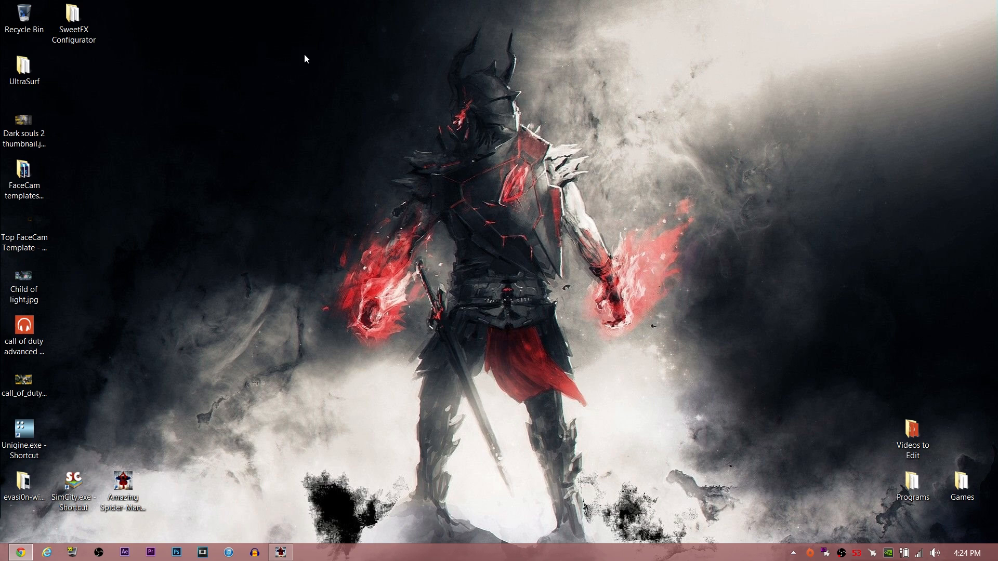
pyautogui.moveTo(283, 102)
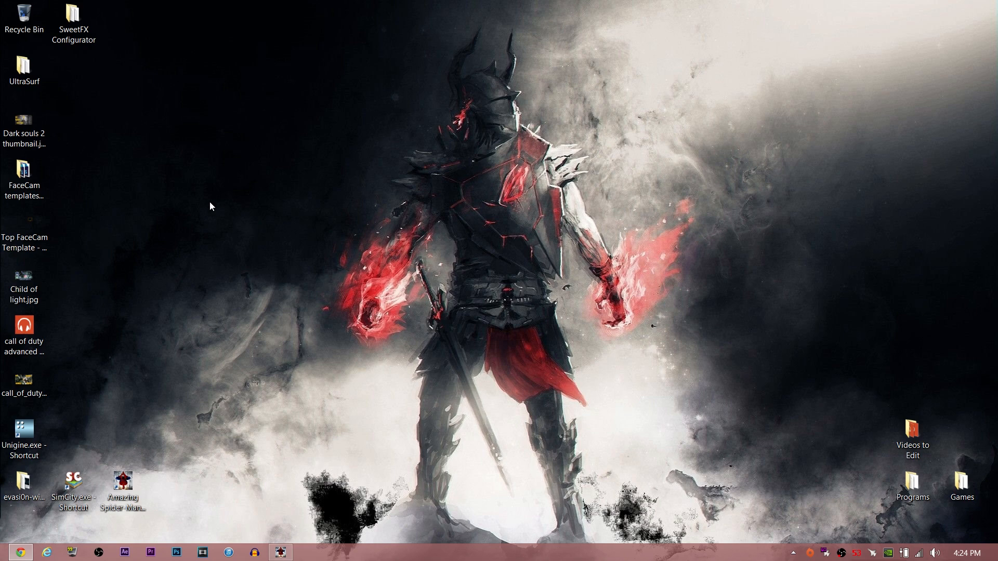
# - Close the running Amazing Spider-Man 2 window from its taskbar button
pyautogui.click(123, 480)
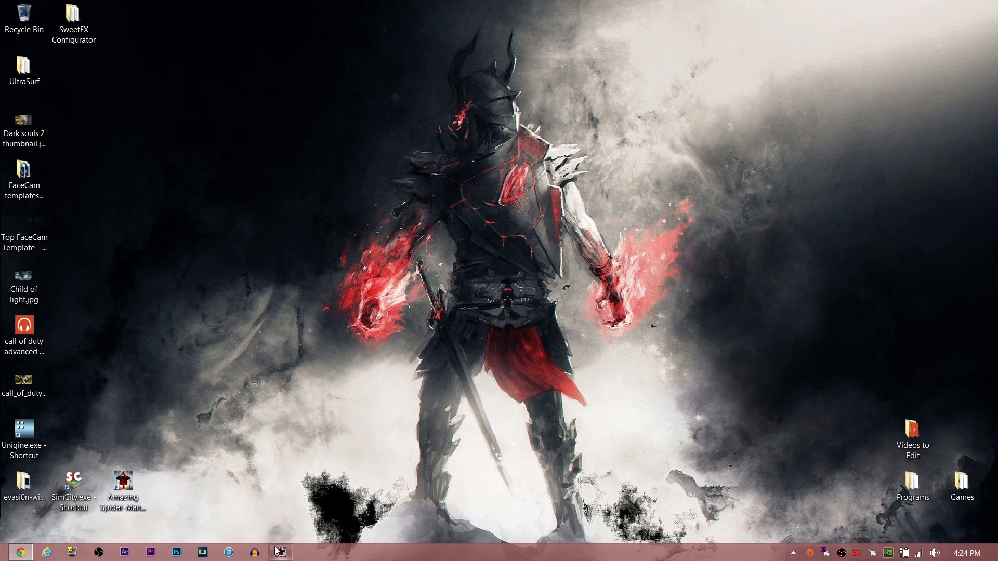
pyautogui.rightClick(279, 552)
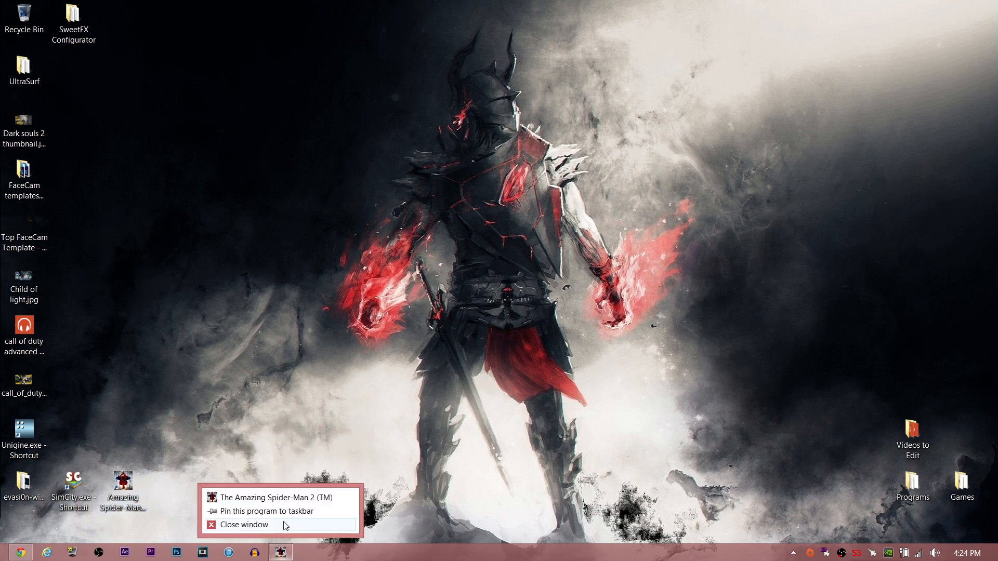
pyautogui.click(244, 524)
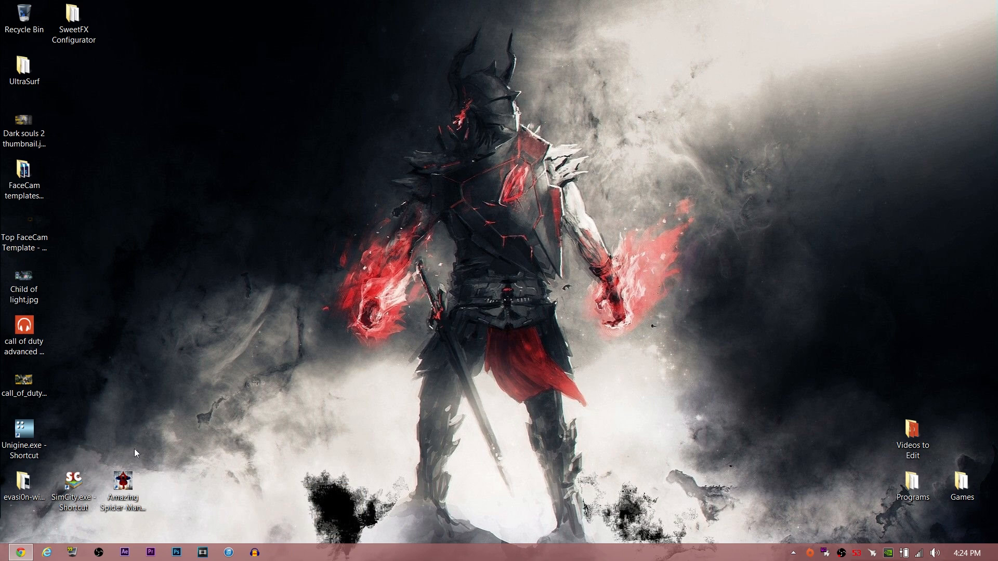
# - In the Spider-Man 2 launcher enable V-Sync, set anisotropic filtering to 16x, and close it
pyautogui.doubleClick(124, 478)
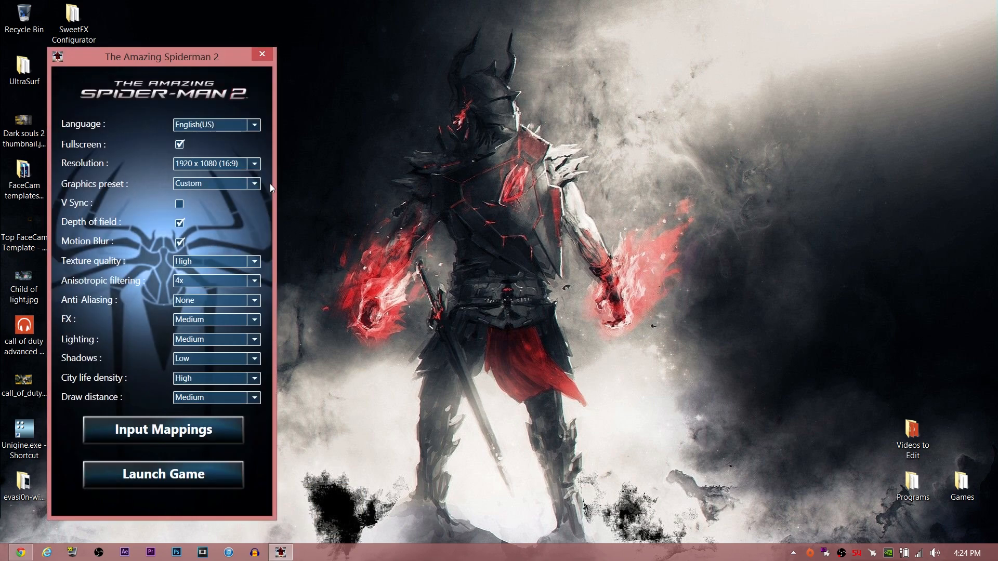
pyautogui.click(212, 164)
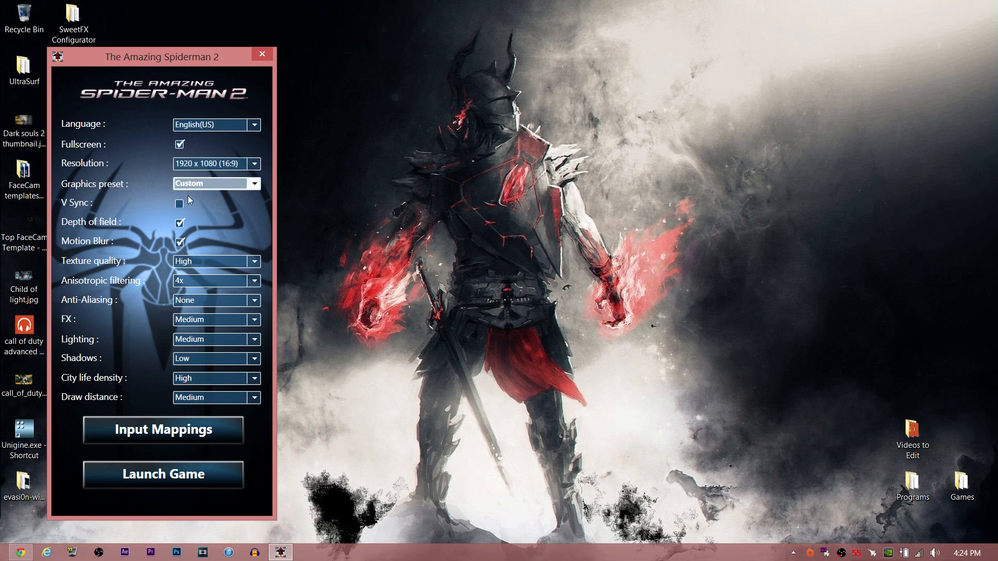
pyautogui.click(180, 203)
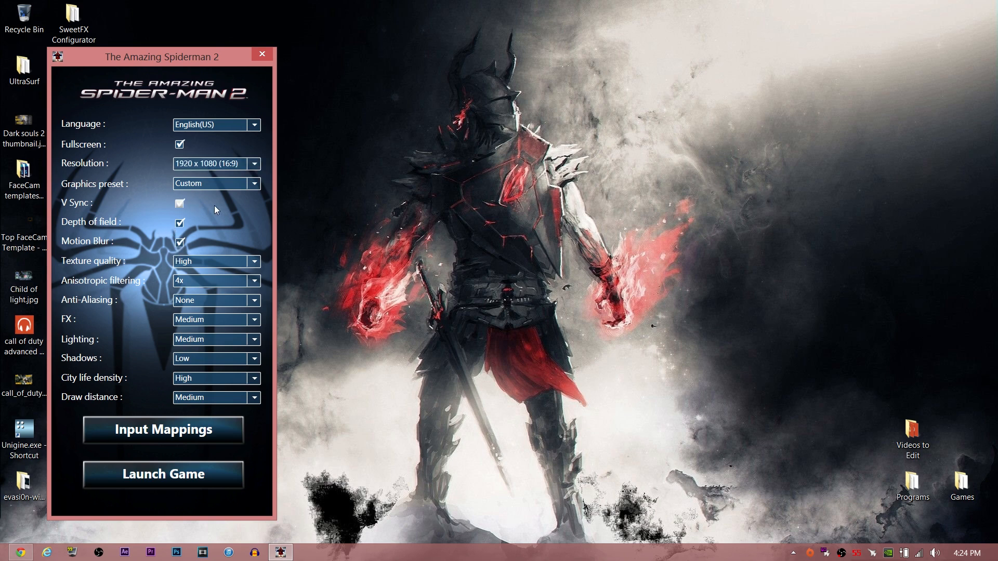
pyautogui.moveTo(222, 218)
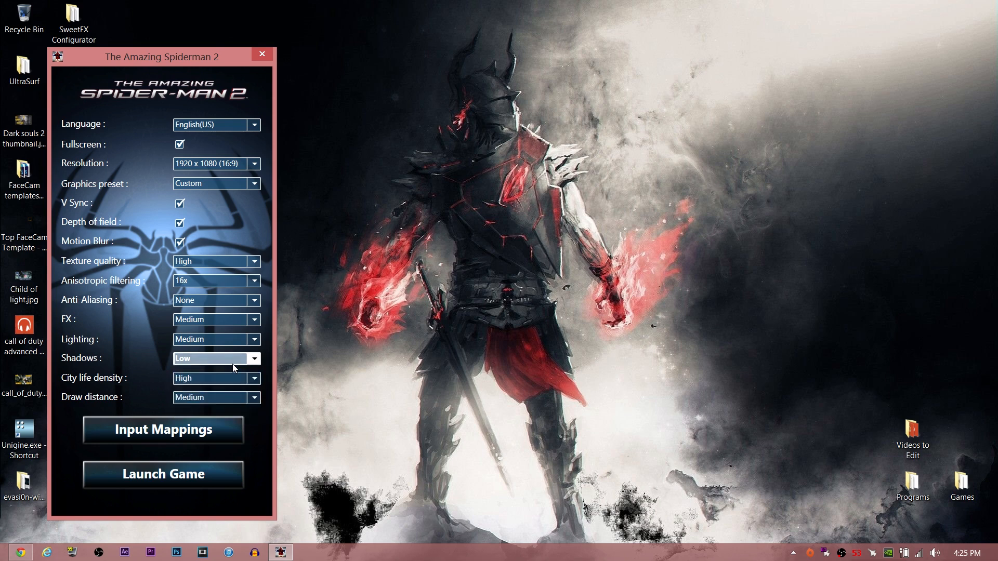
pyautogui.moveTo(163, 474)
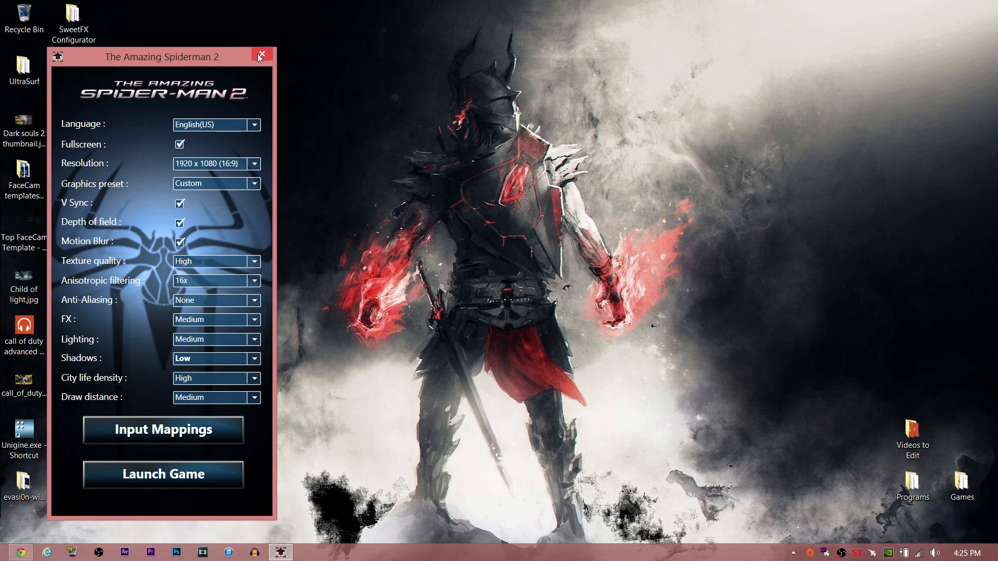
pyautogui.click(260, 55)
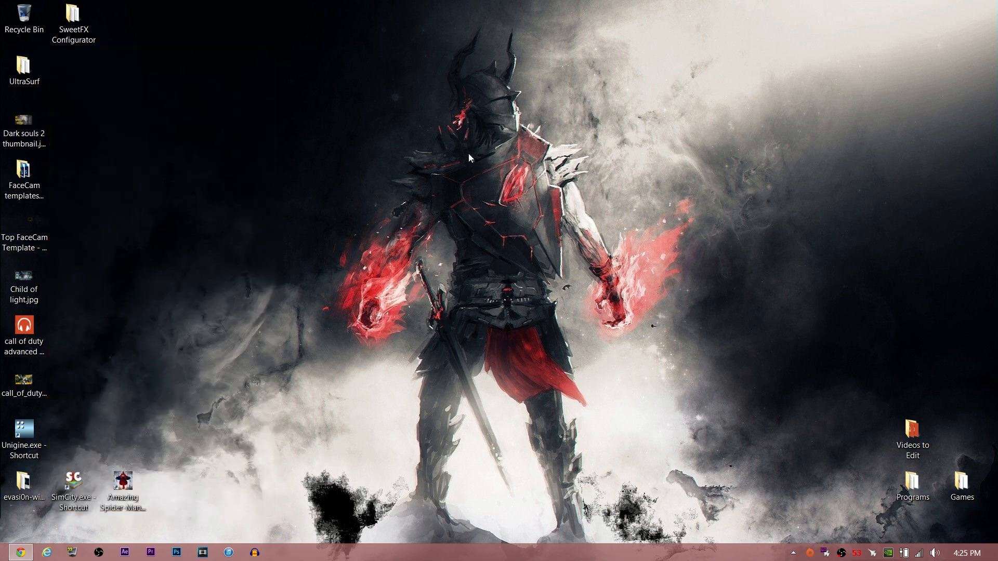